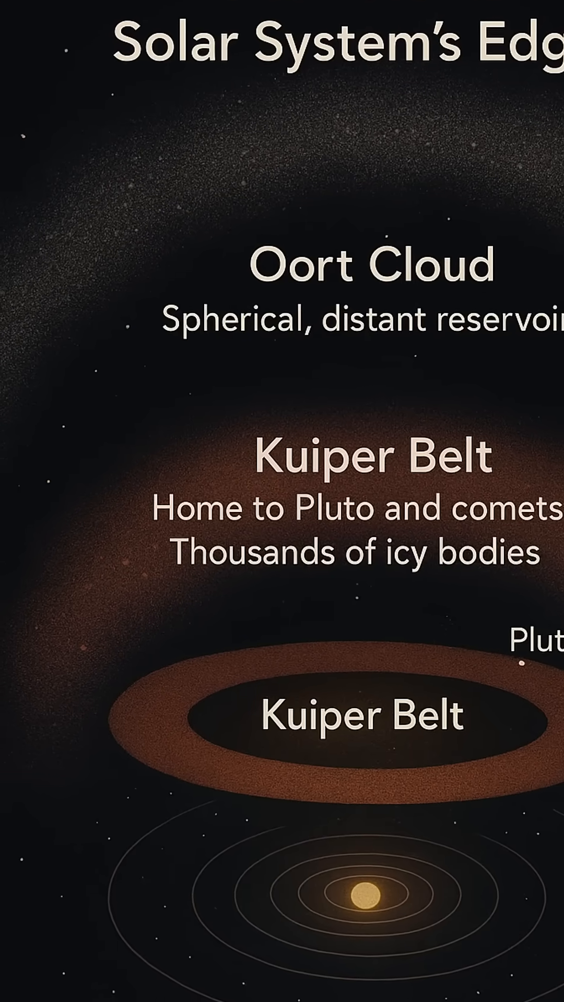
scroll("down", 3)
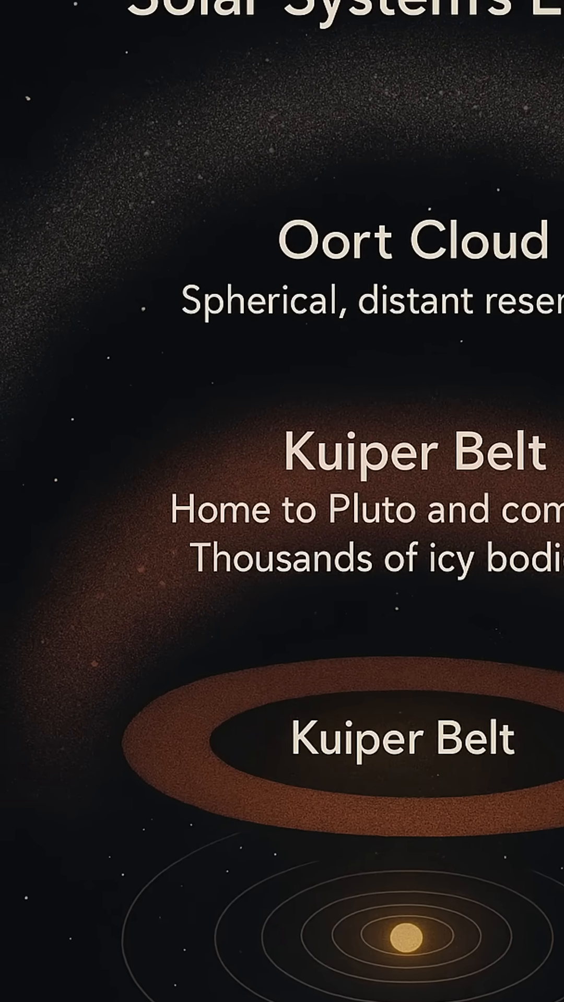